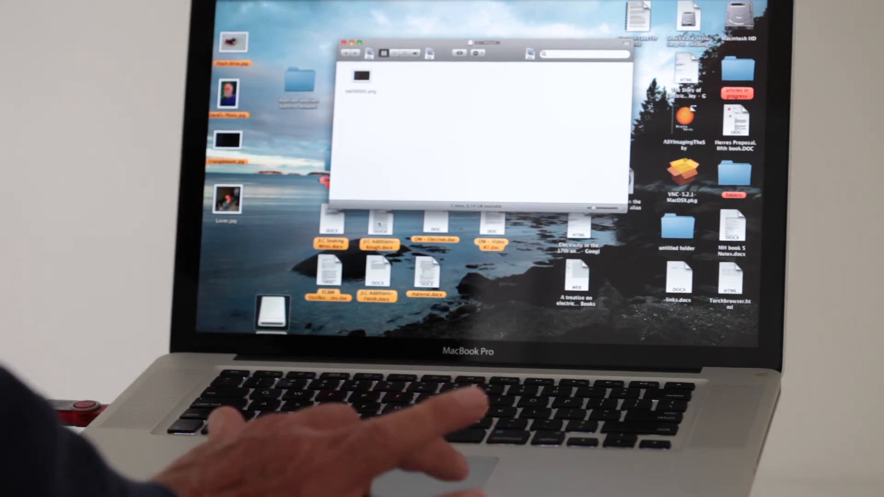
Select the single PNG image file on the KINGSTON drive
{"action": "left_click", "coordinate": [361, 76]}
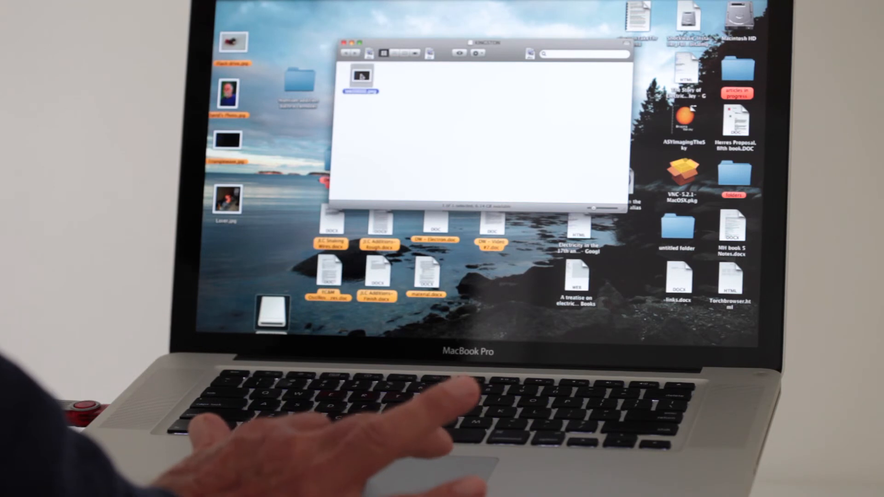